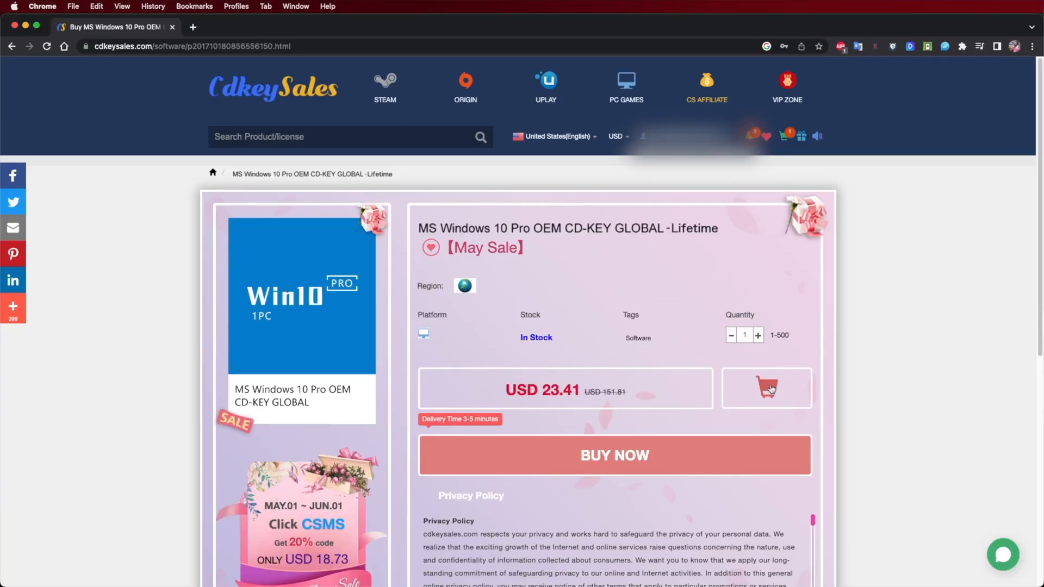
# Add the Windows 10 Pro OEM key to the cart and check out with promo code RJCK
pyautogui.click(766, 388)
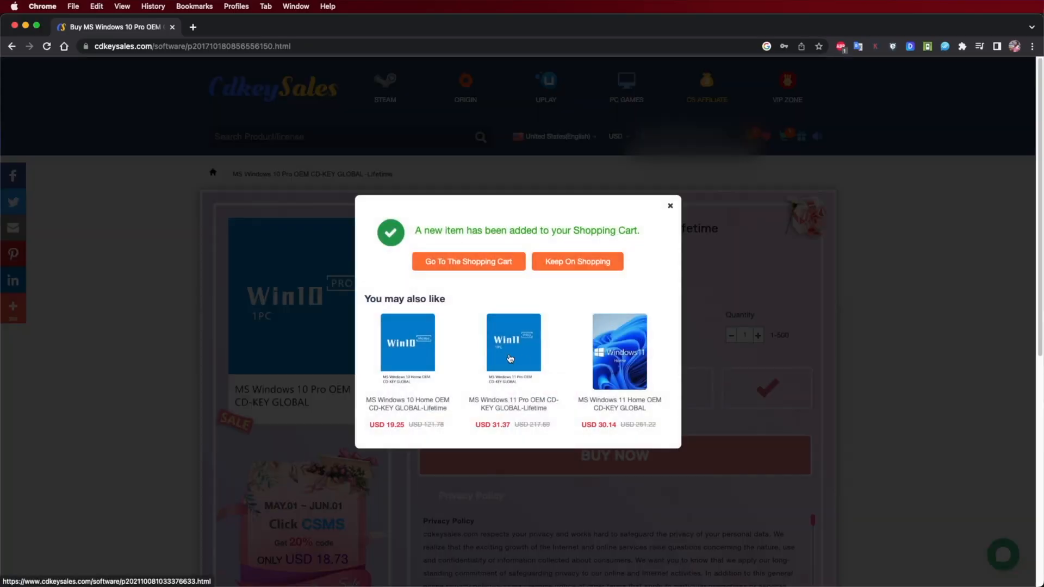
pyautogui.click(468, 261)
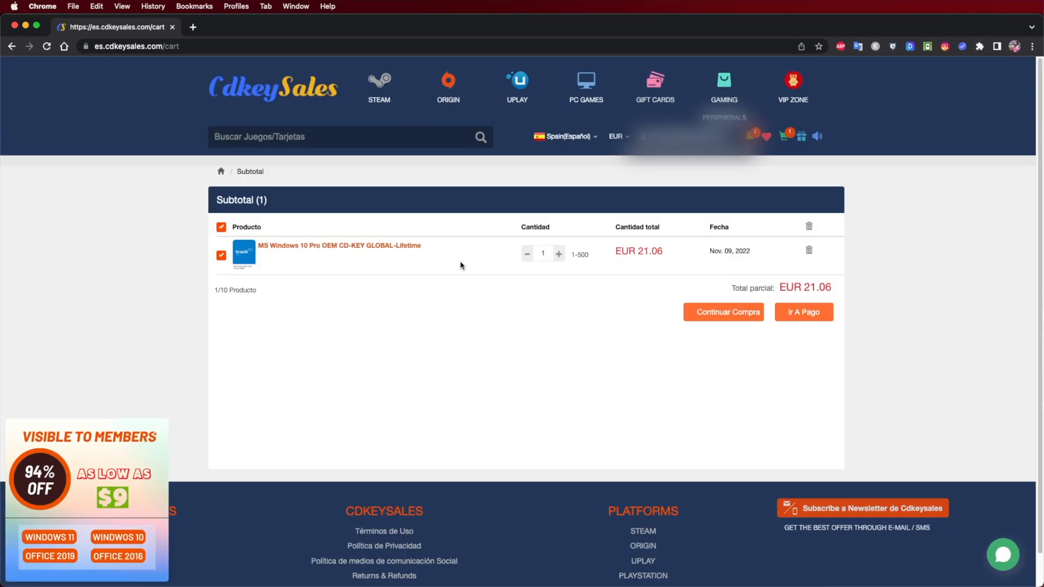
pyautogui.click(803, 312)
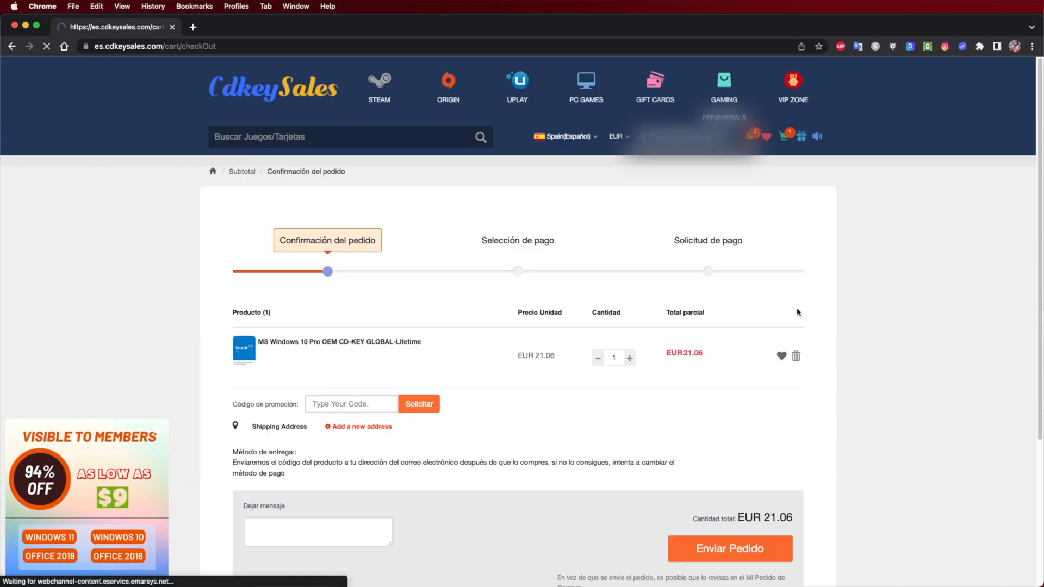
pyautogui.write('RJCK')
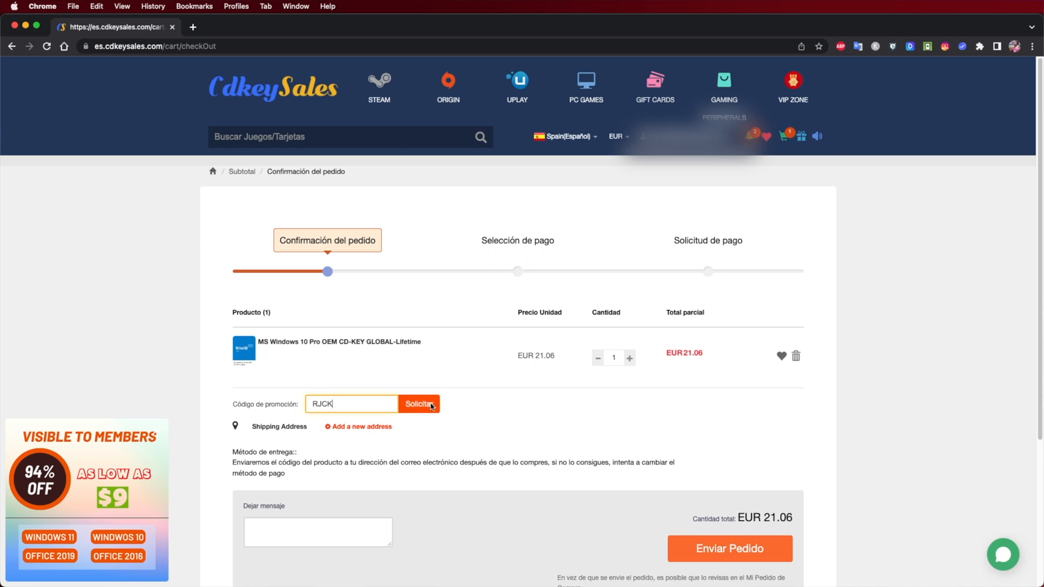
pyautogui.click(418, 403)
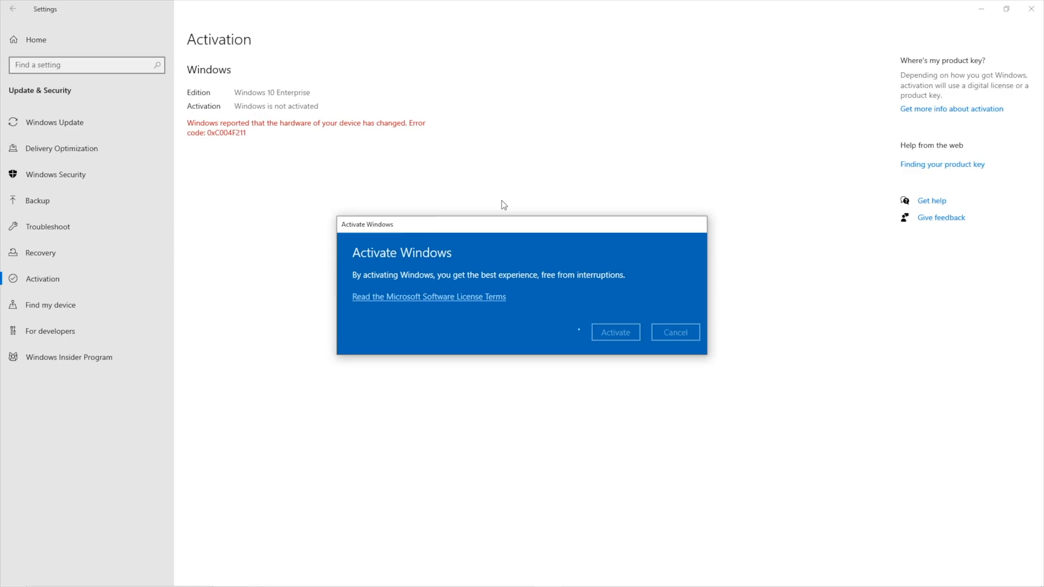
# Confirm activation in the Activate Windows dialog
pyautogui.click(614, 332)
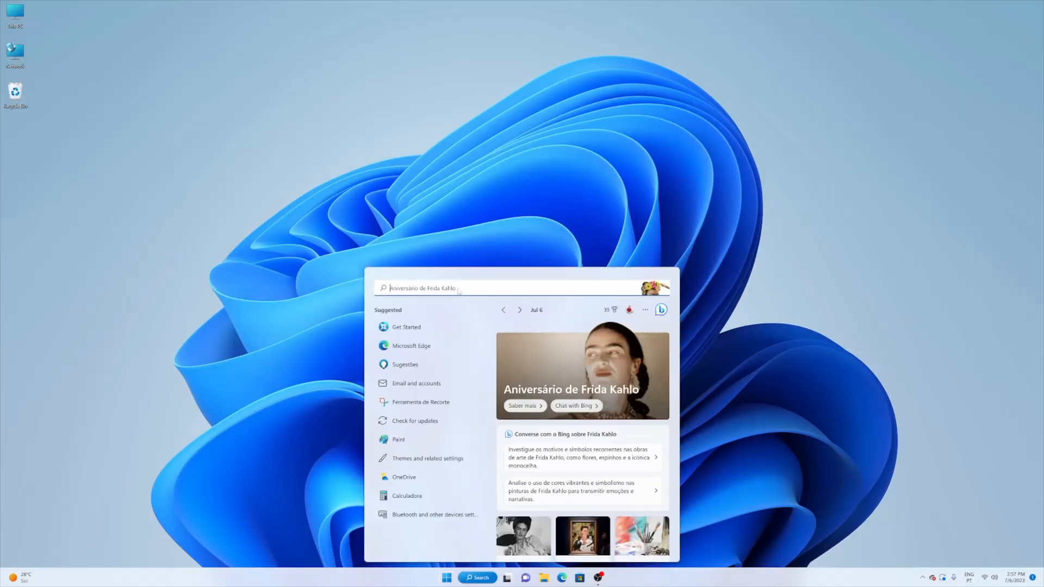
# Search 'android' and uninstall Subsistema Windows para Android from its context menu
pyautogui.write('and')
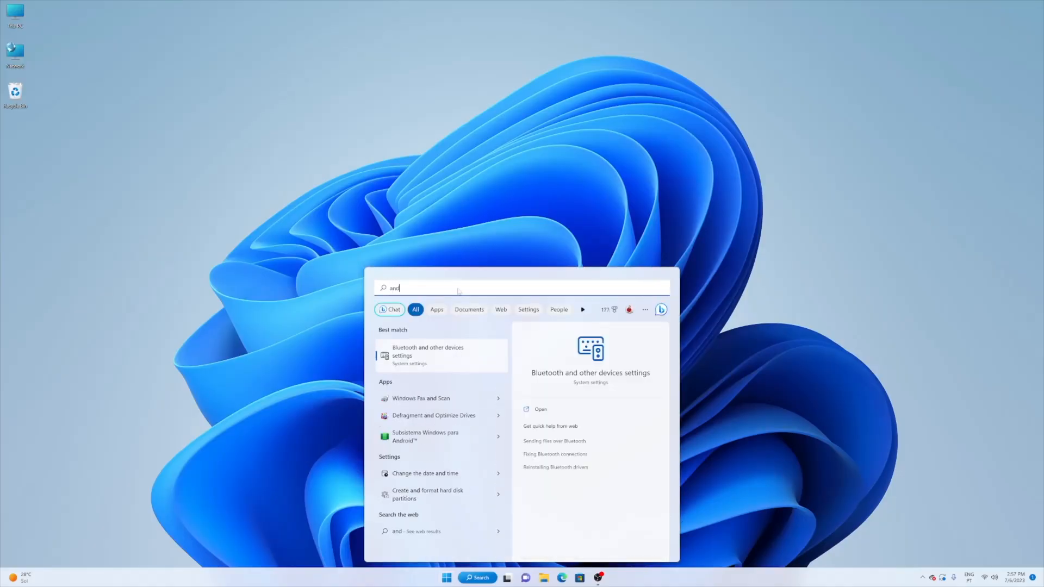
pyautogui.write('roid')
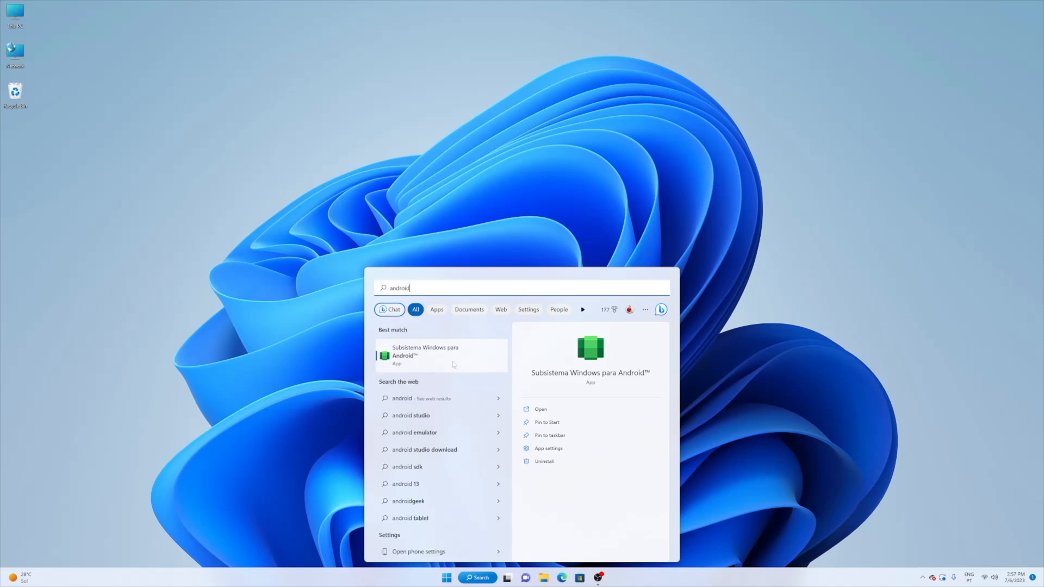
pyautogui.rightClick(441, 356)
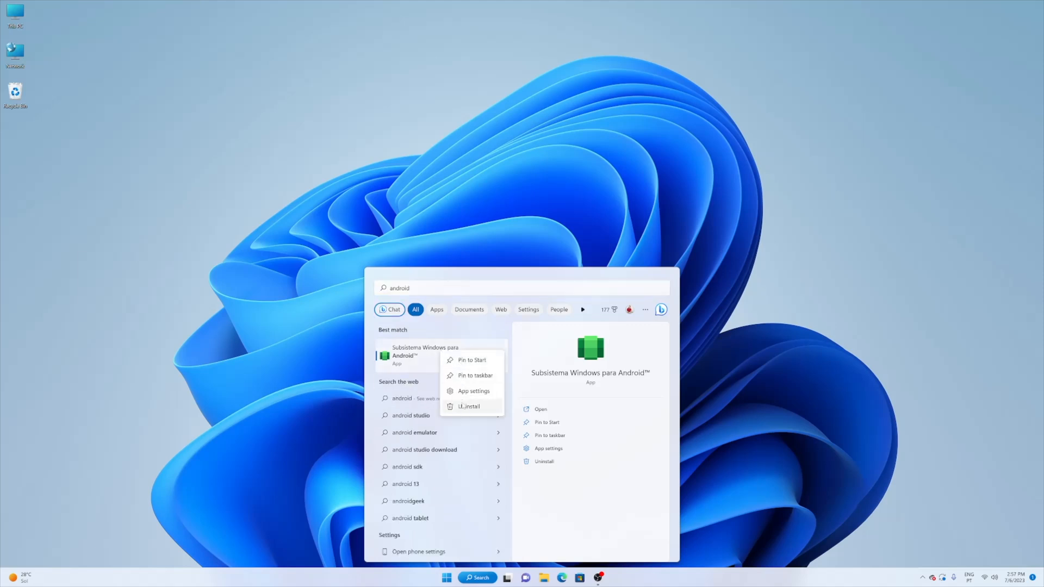
pyautogui.click(469, 406)
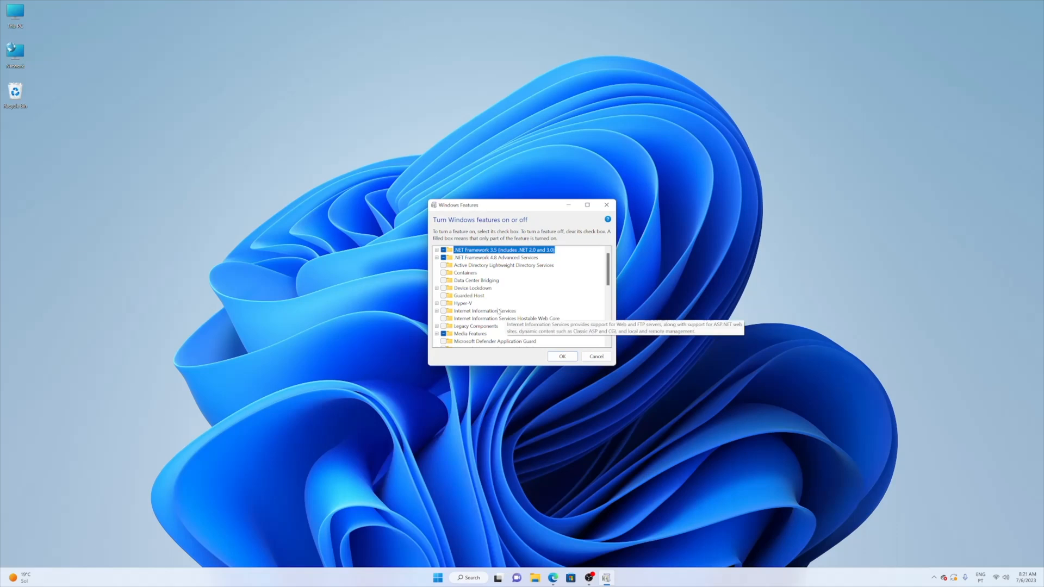
# Tick Virtual Machine Platform in the features list and confirm with OK
pyautogui.scroll(-3)
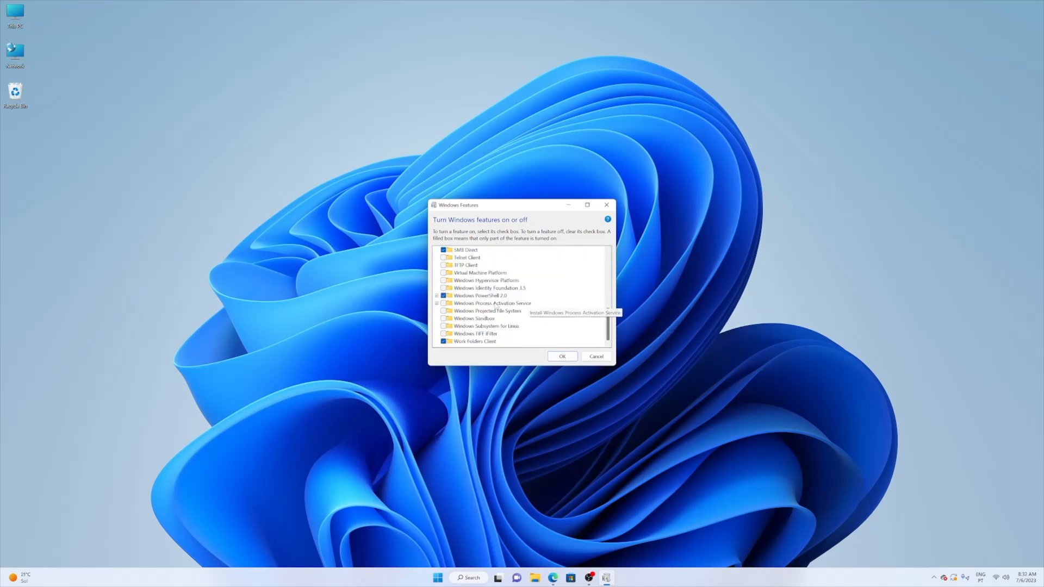
pyautogui.click(478, 272)
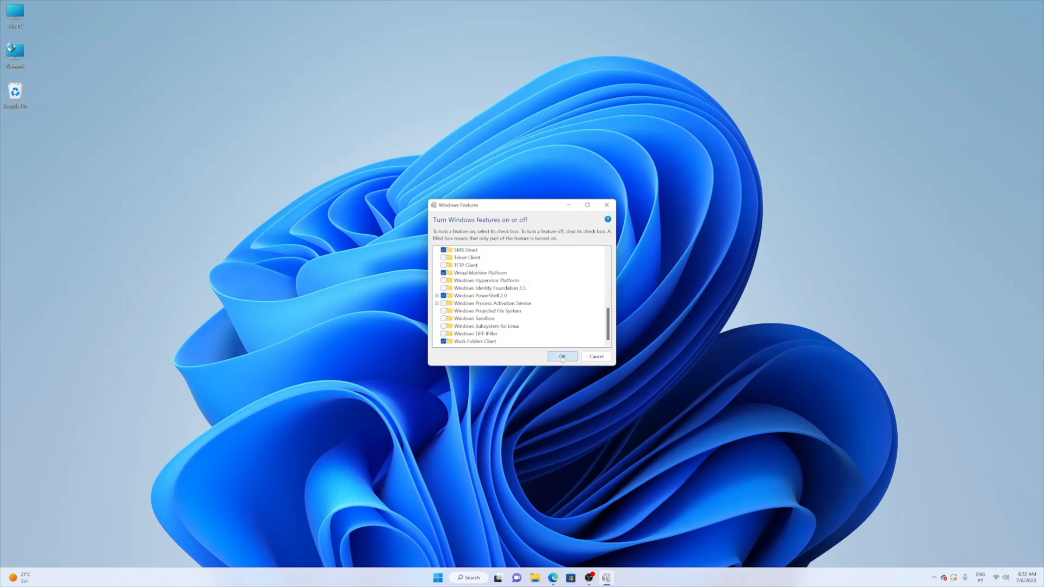
pyautogui.click(562, 356)
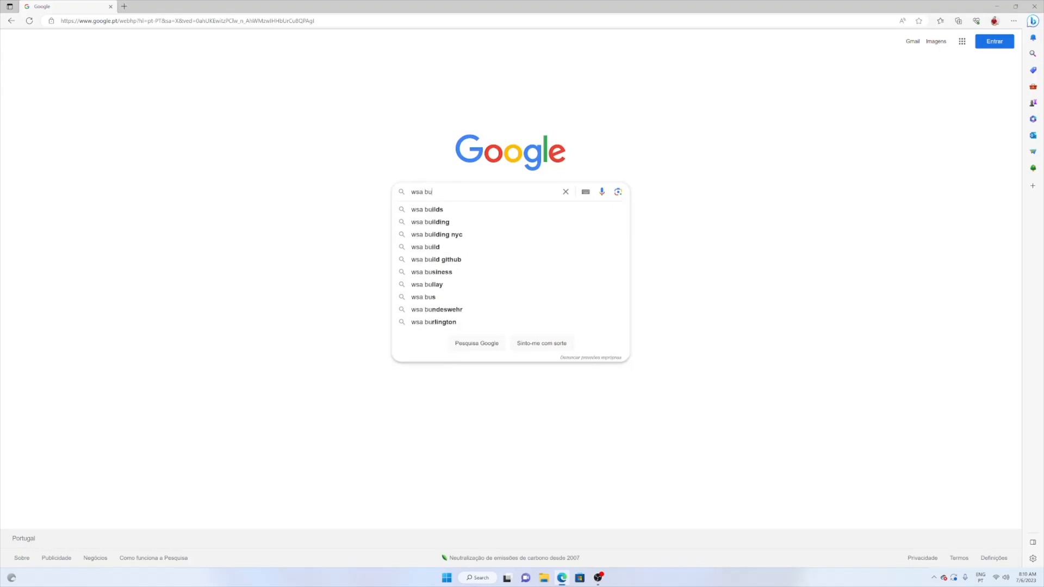
# Pick the 'wsa builds' autocomplete suggestion in Google
pyautogui.click(427, 209)
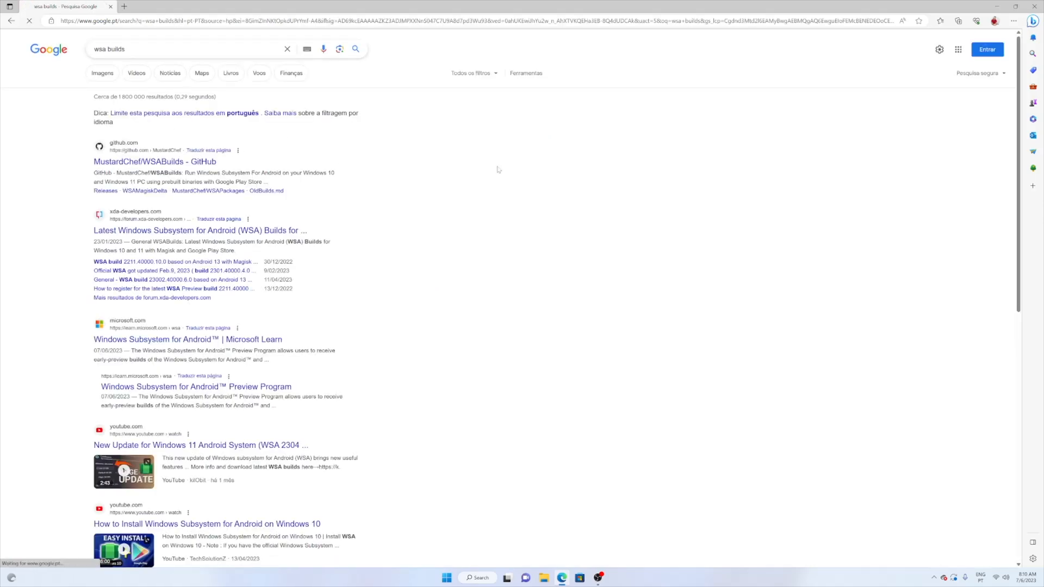
# Open the MustardChef/WSABuilds GitHub result and scroll to its Downloads table
pyautogui.click(154, 161)
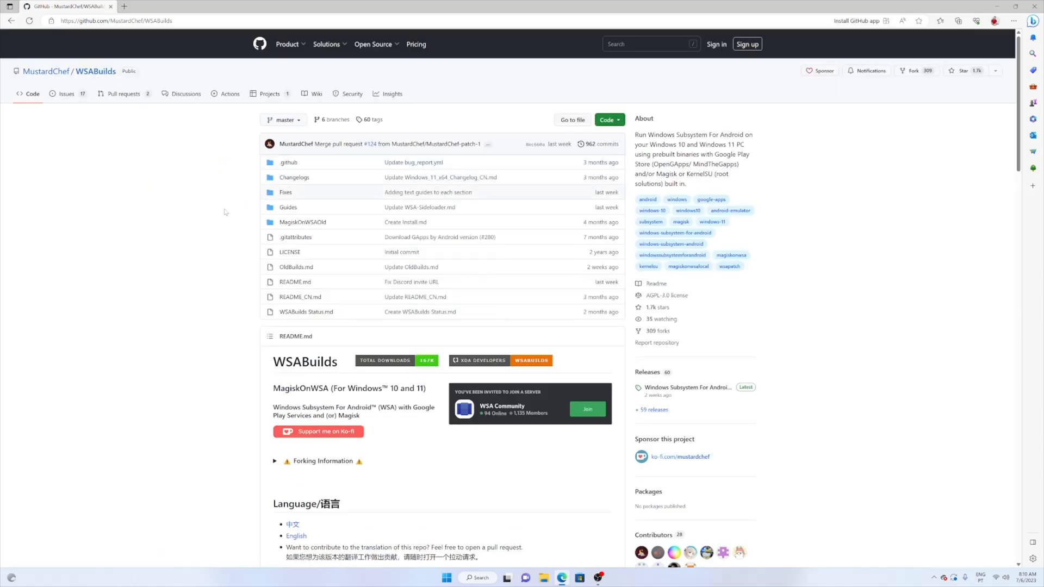
pyautogui.scroll(-3)
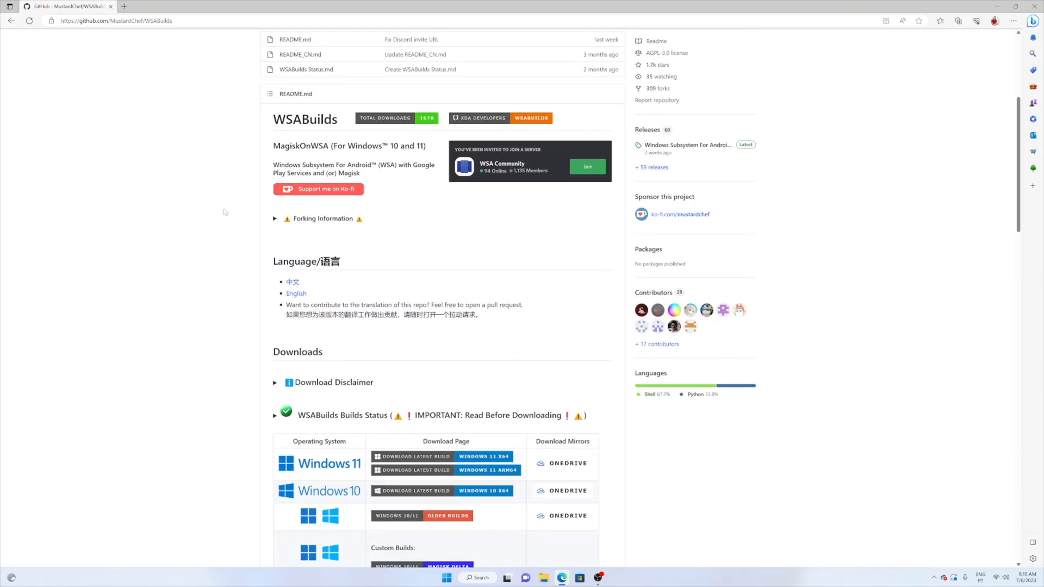
pyautogui.scroll(-3)
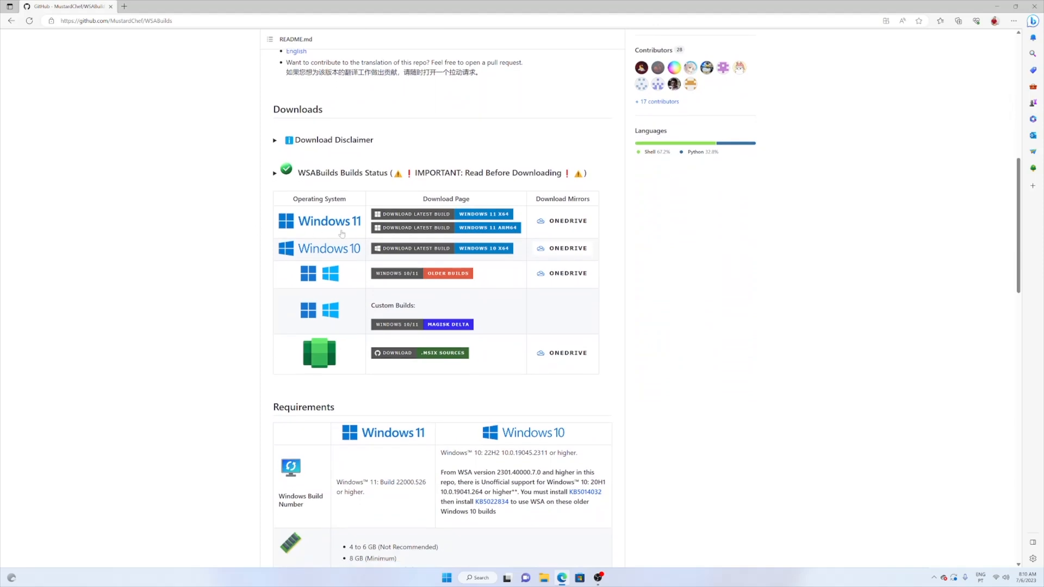
pyautogui.moveTo(359, 249)
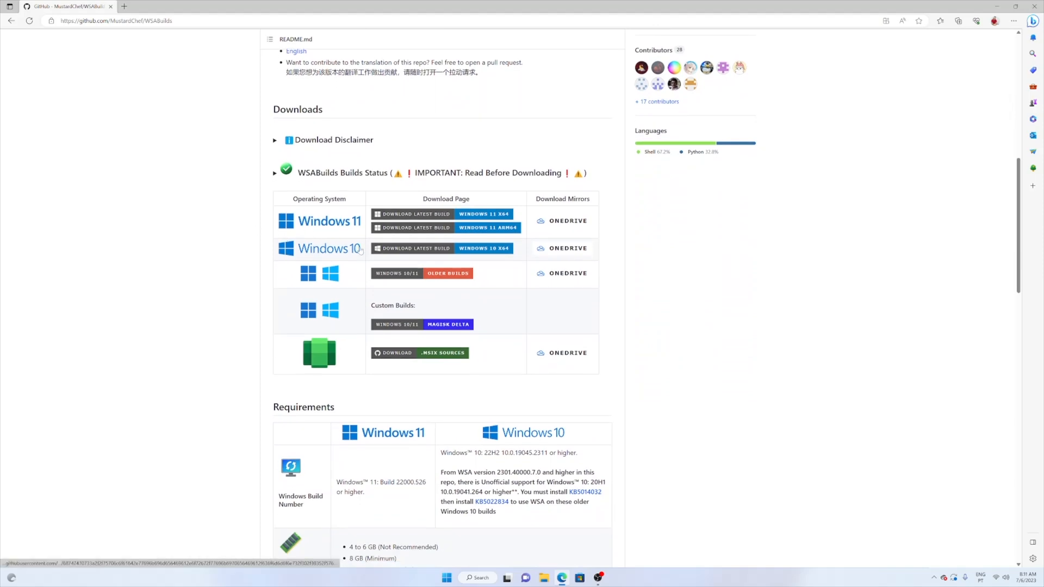
pyautogui.moveTo(429, 439)
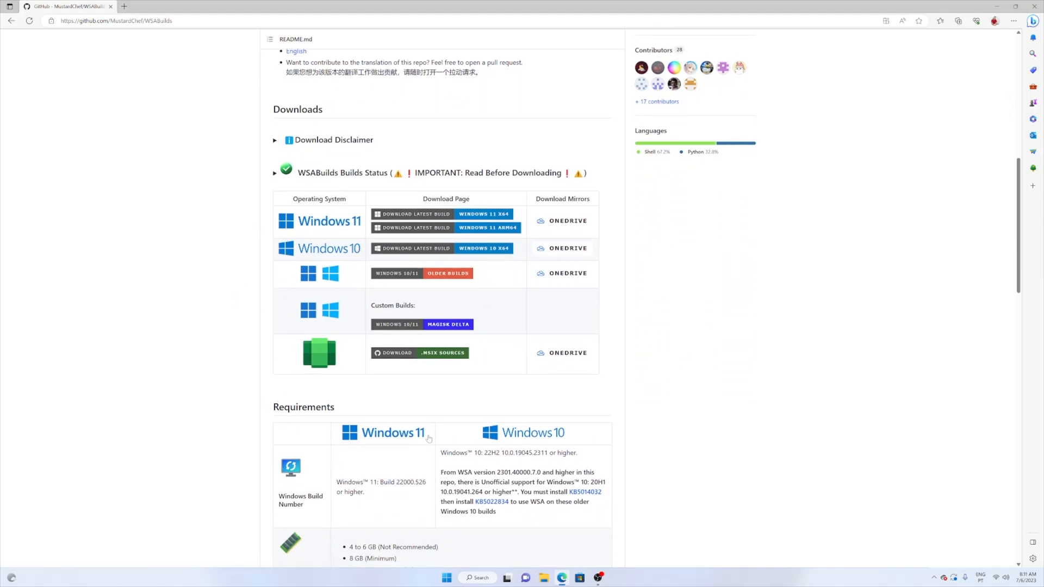
pyautogui.moveTo(483, 214)
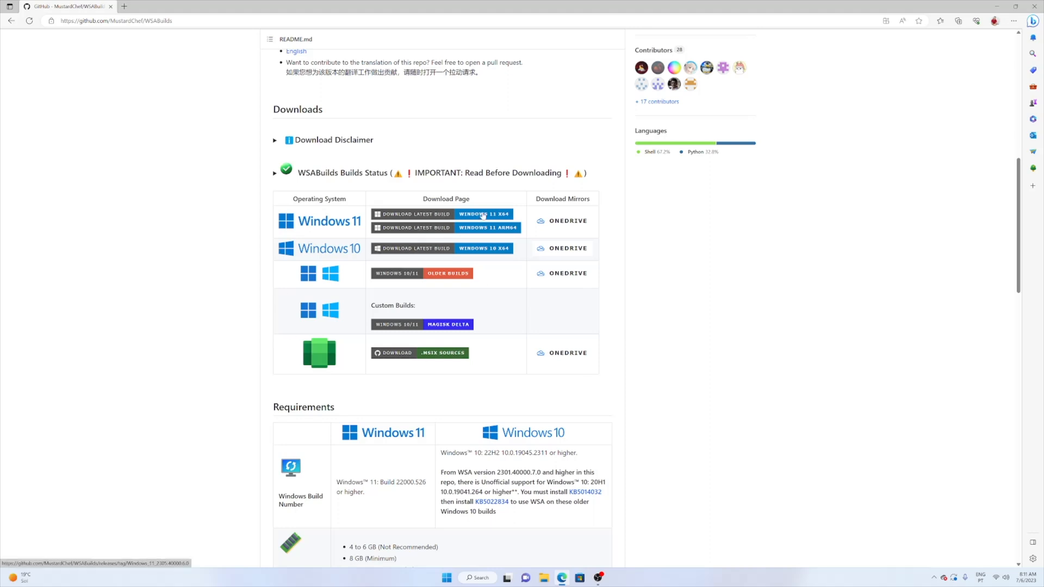
# Open the latest Windows 11 x64 release and download the MindTheGapps-13.0-RemovedAmazon zip
pyautogui.click(483, 214)
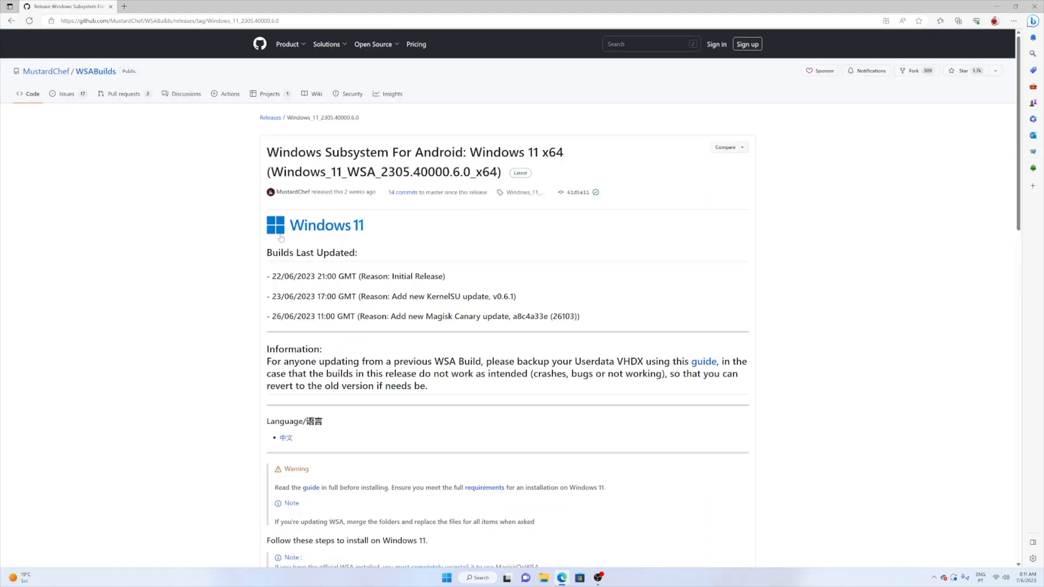
pyautogui.moveTo(416, 255)
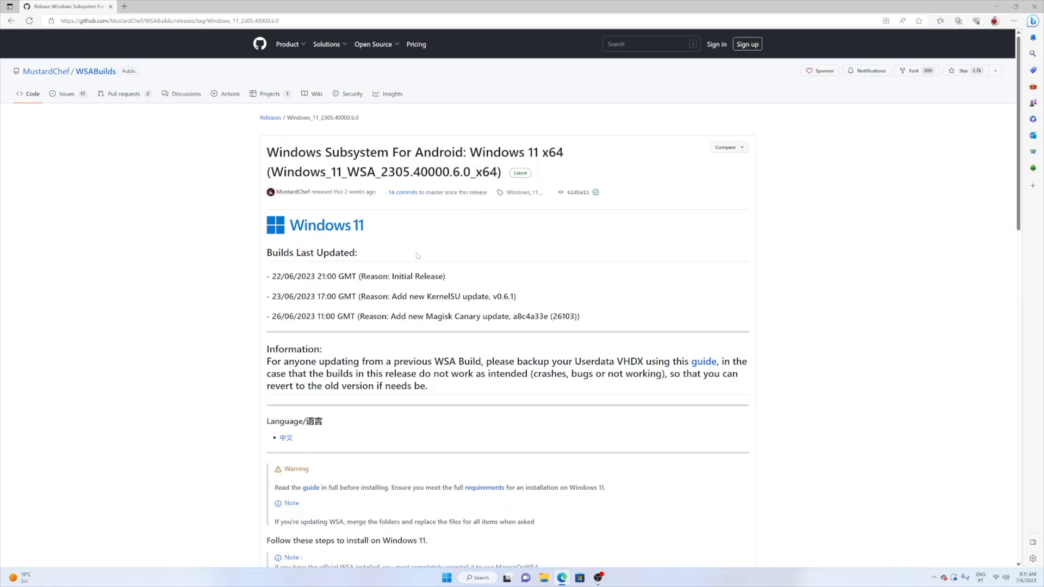
pyautogui.moveTo(378, 268)
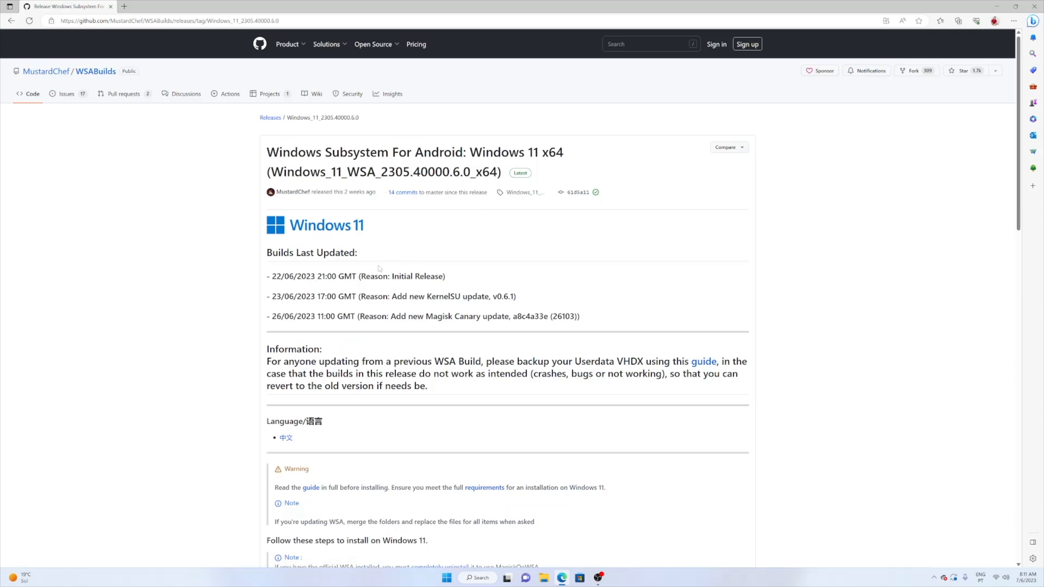
pyautogui.scroll(-3)
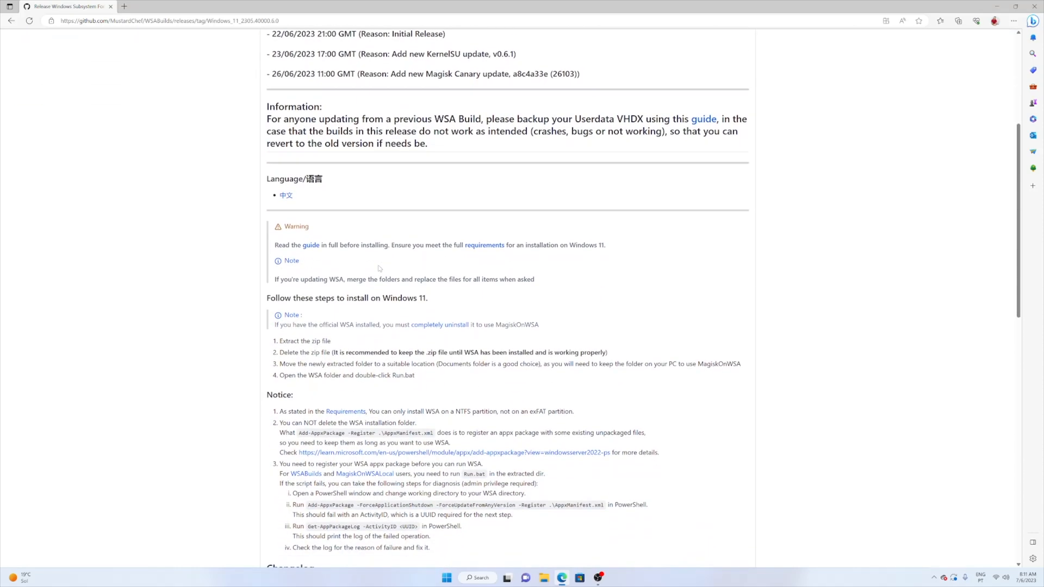
pyautogui.scroll(-3)
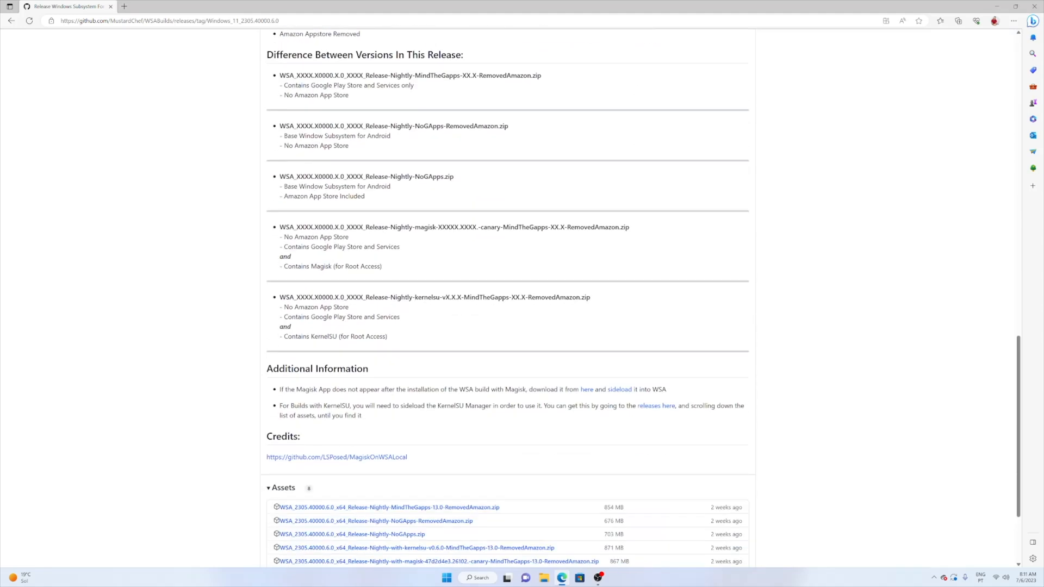
pyautogui.scroll(3)
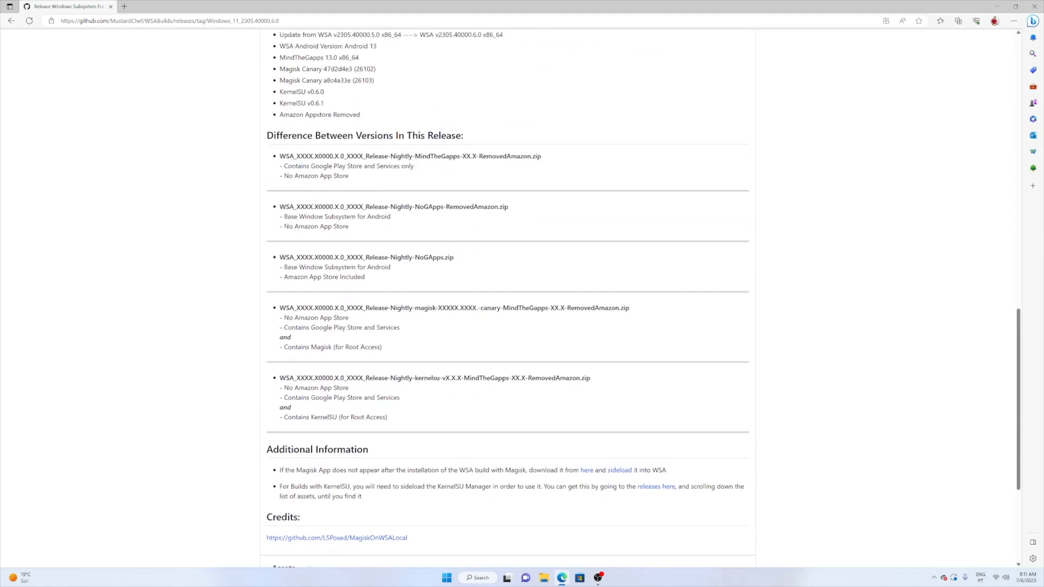
pyautogui.scroll(-3)
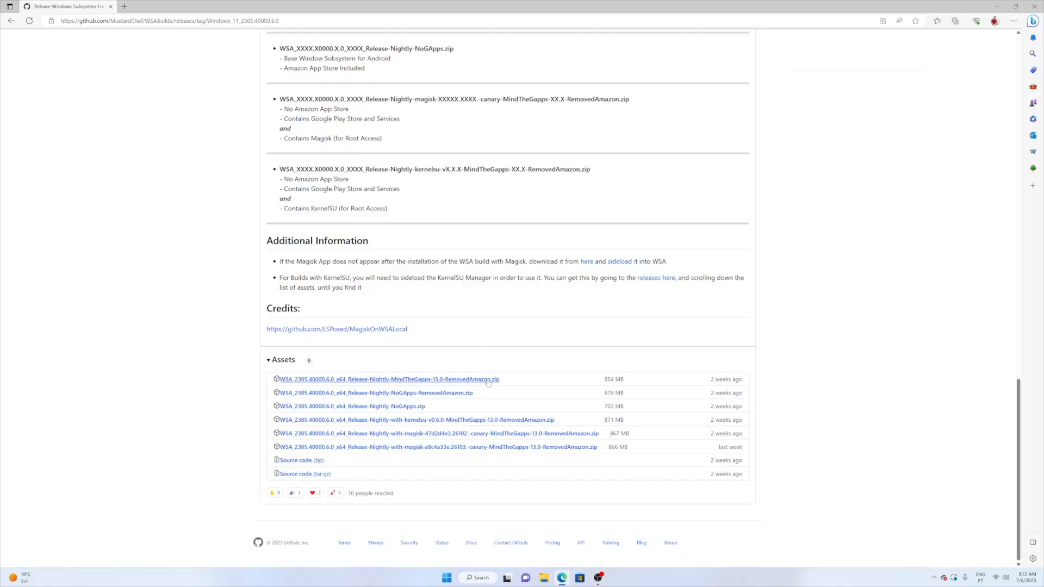
pyautogui.click(388, 379)
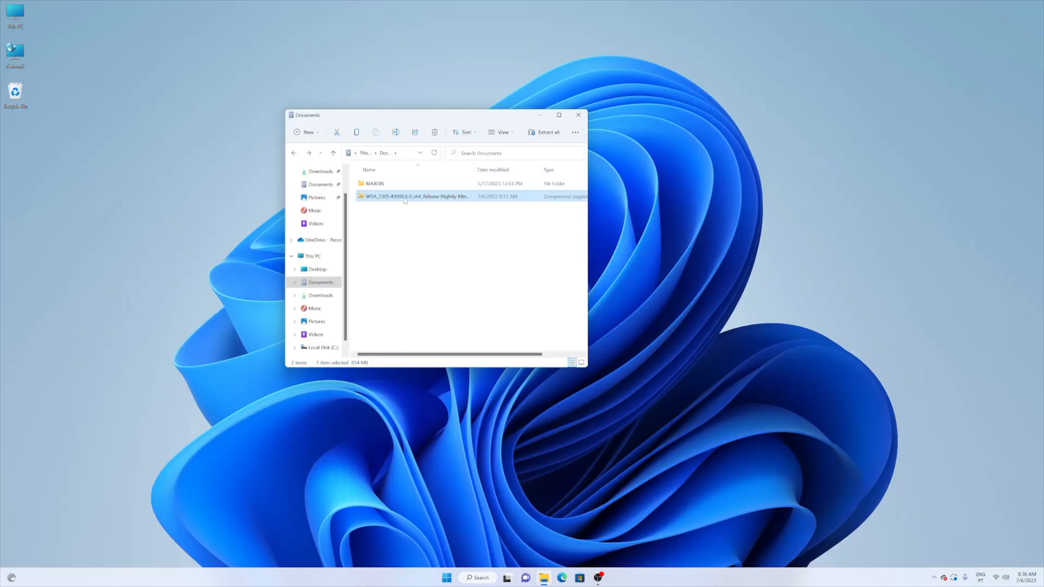
# Extract the WSA zip and launch Run.bat, allowing it past SmartScreen
pyautogui.rightClick(416, 196)
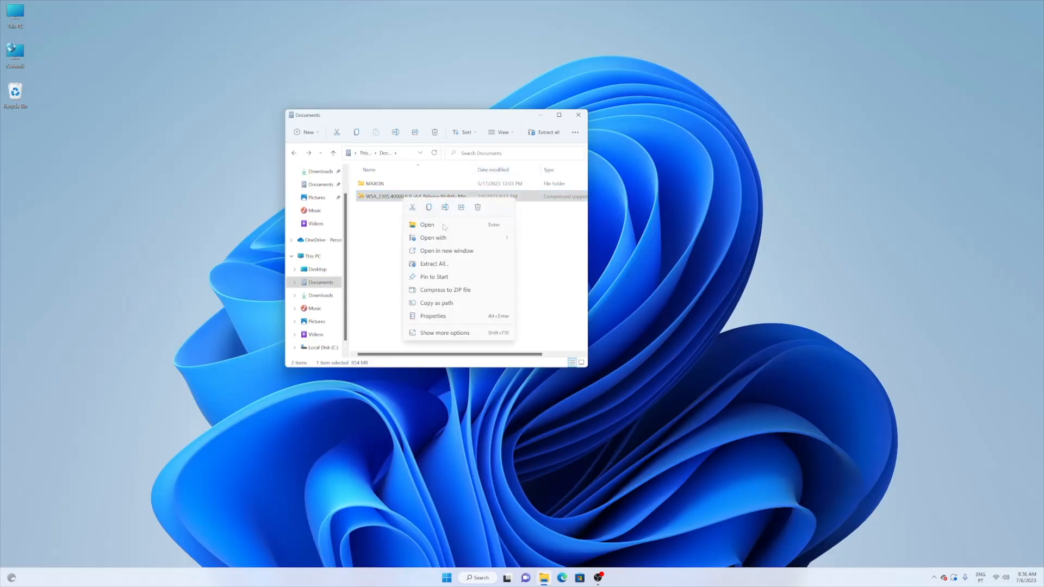
pyautogui.click(433, 264)
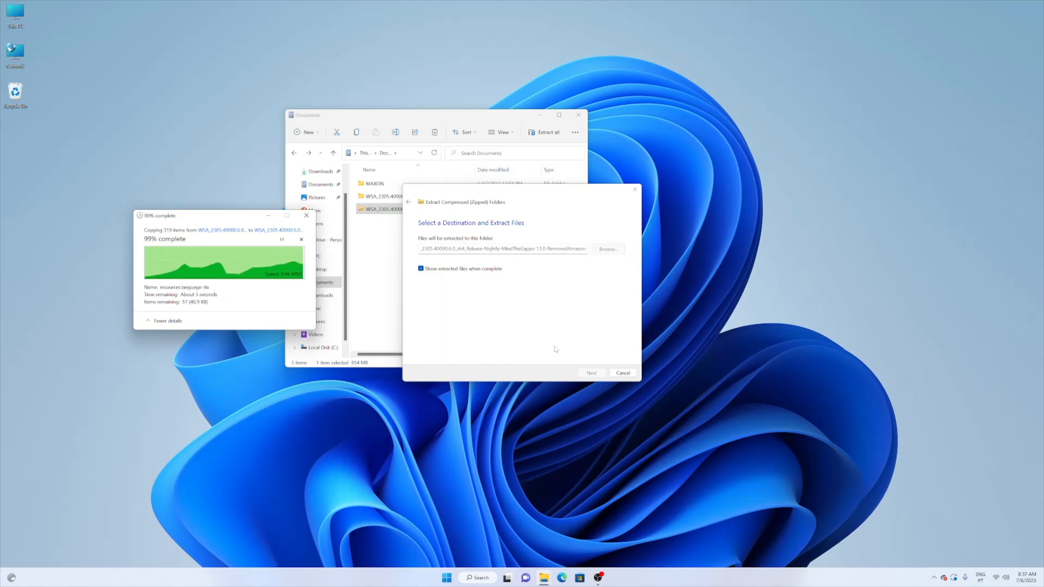
pyautogui.click(590, 373)
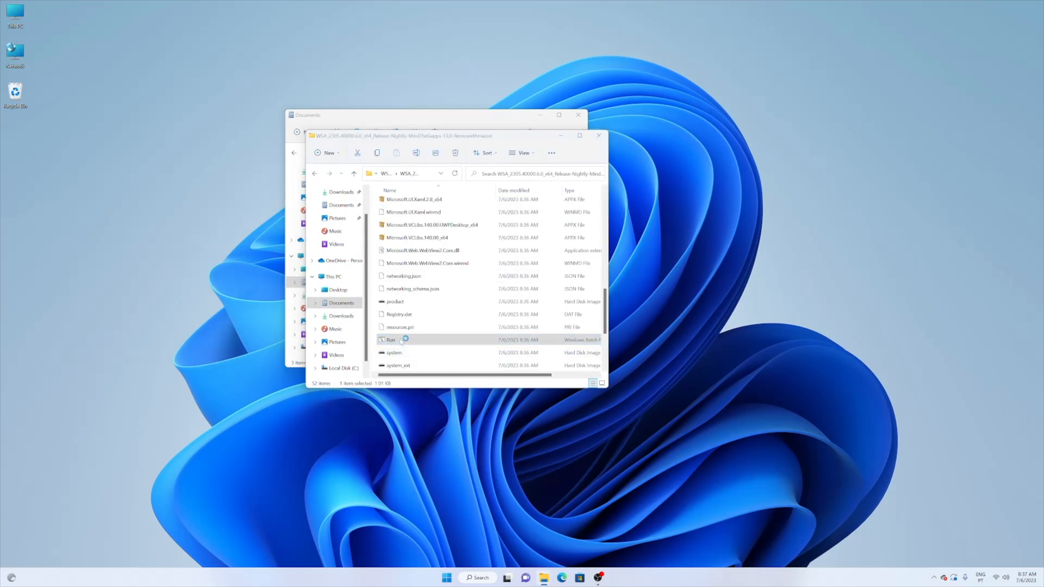
pyautogui.doubleClick(391, 339)
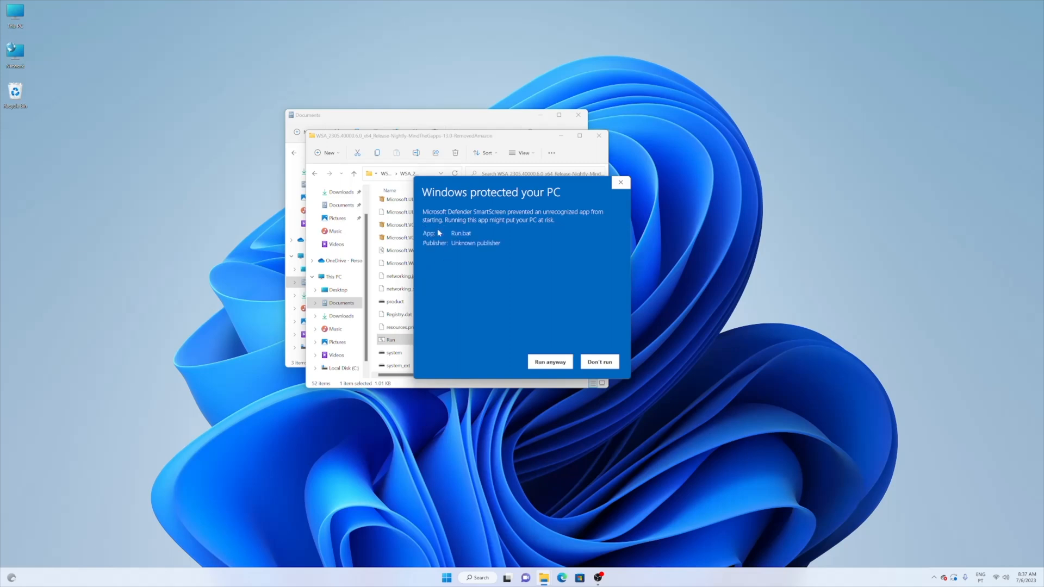
pyautogui.moveTo(538, 231)
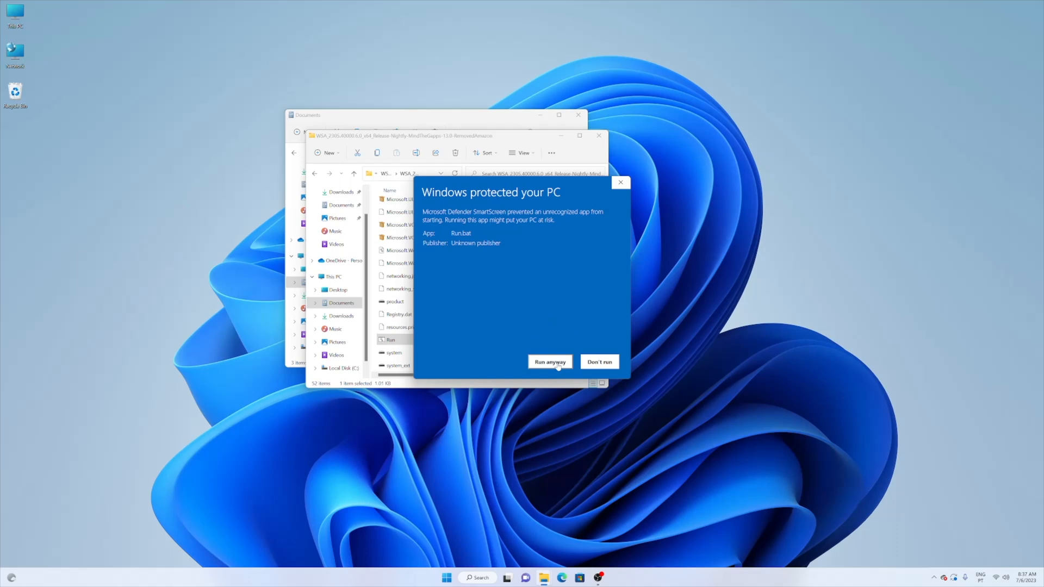
pyautogui.click(549, 362)
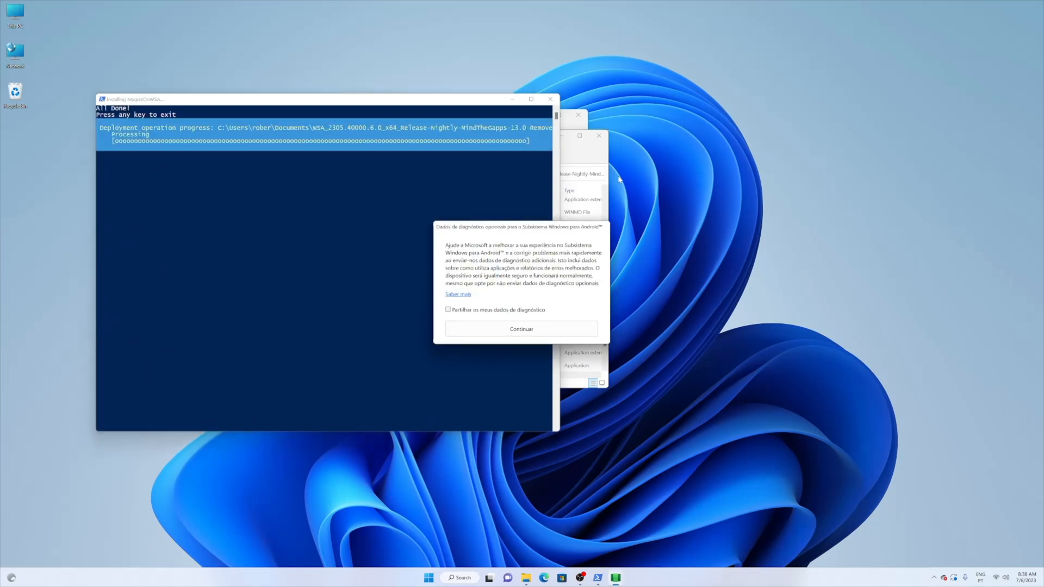
pyautogui.moveTo(524, 313)
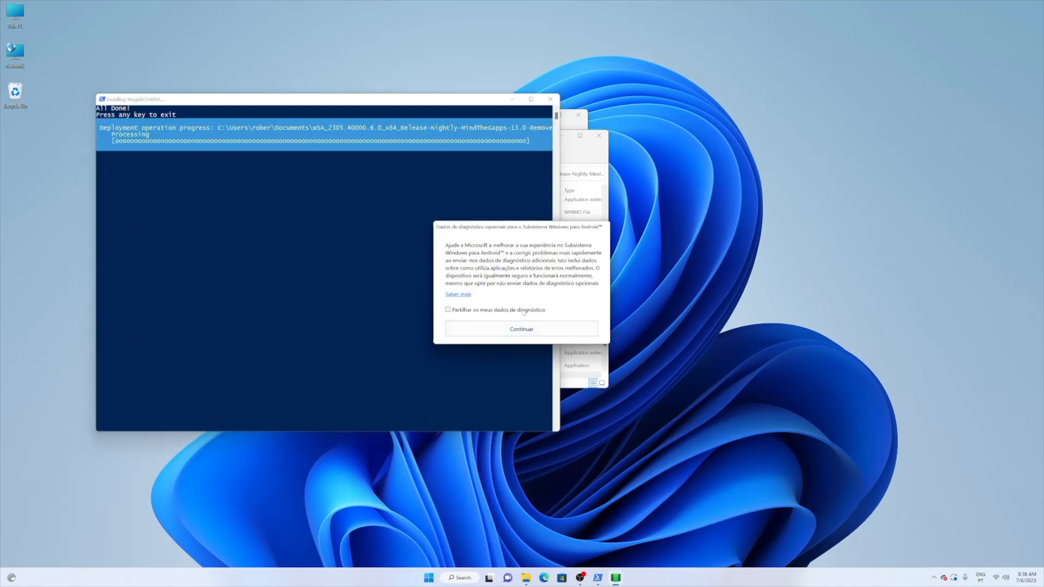
# Decline diagnostics, let WSA start, and begin the Play Store sign-in
pyautogui.click(521, 328)
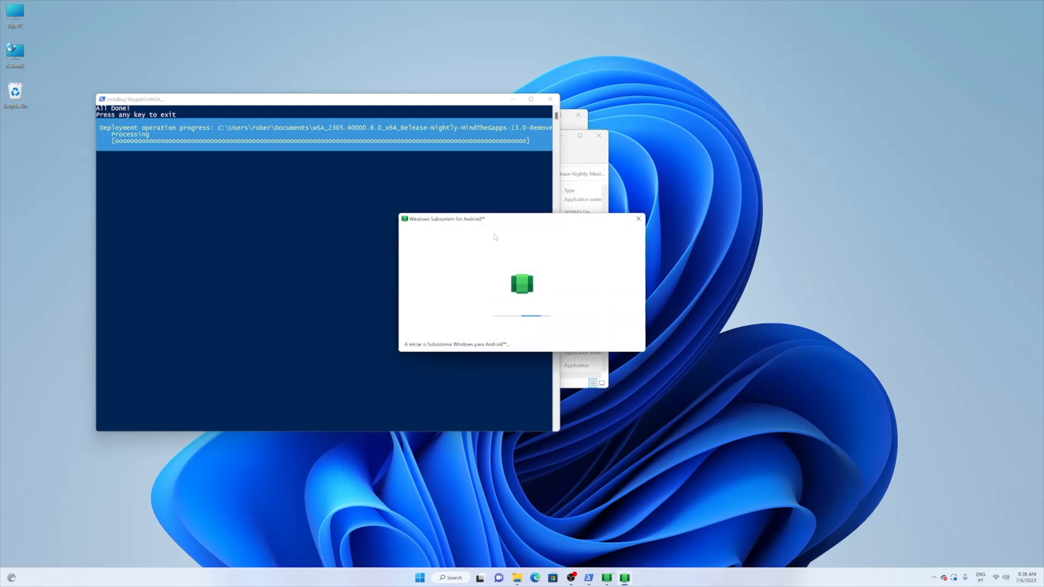
pyautogui.moveTo(477, 213)
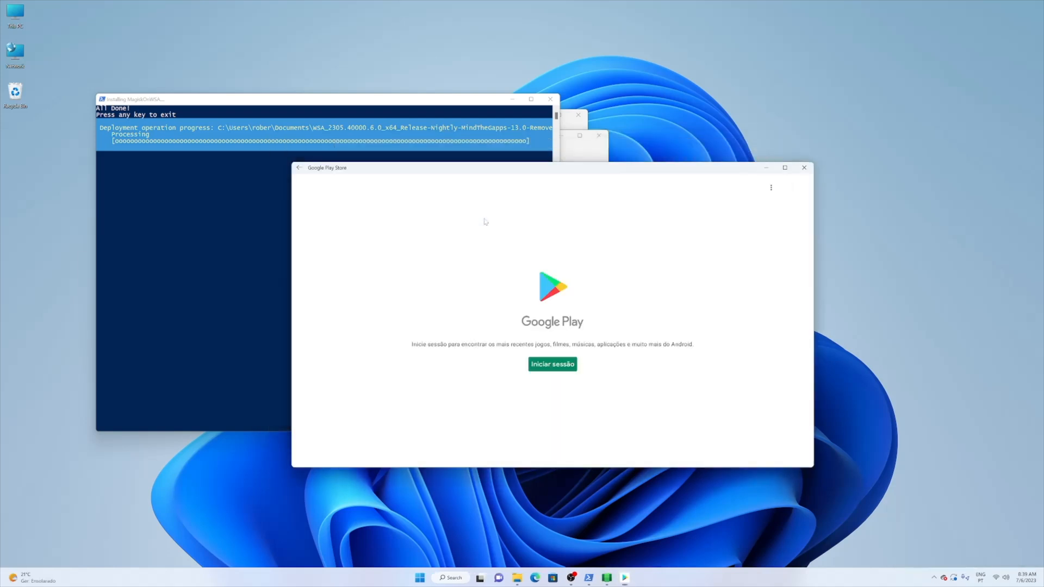
pyautogui.click(552, 364)
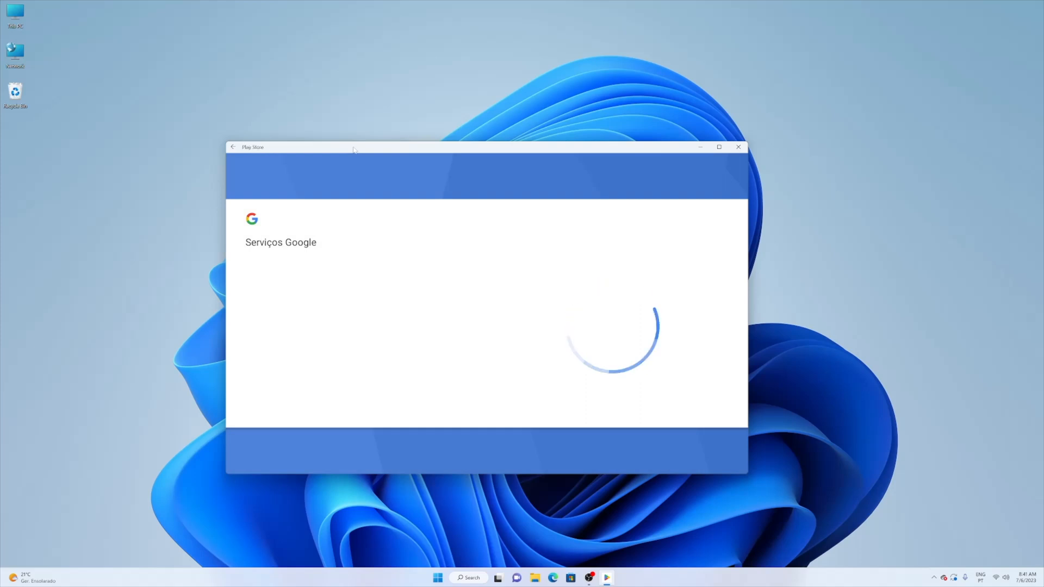
# Finish Google sign-in, open the newly installed Play Store and start installing Netflix
pyautogui.click(447, 577)
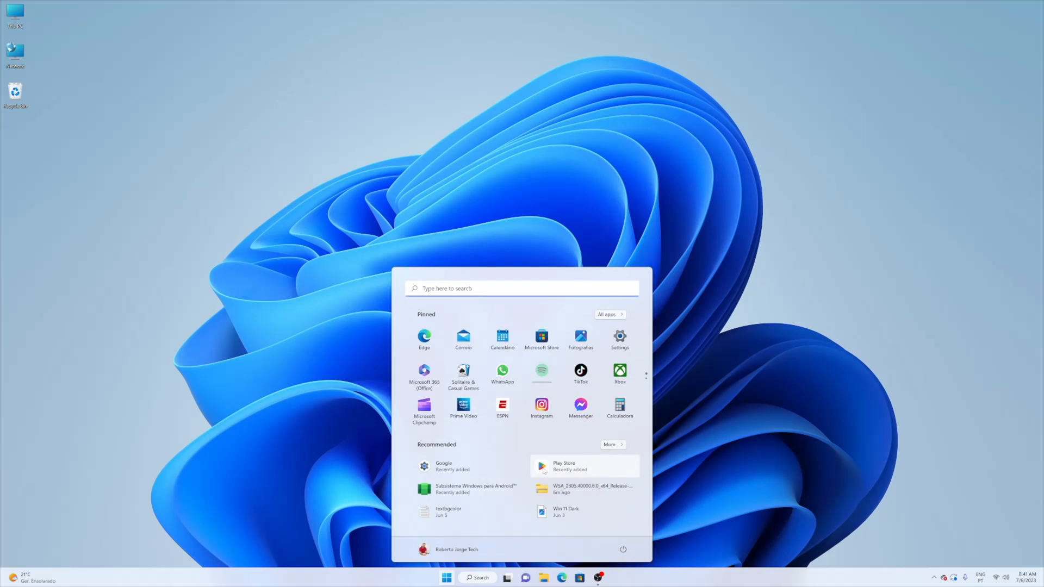
pyautogui.click(564, 466)
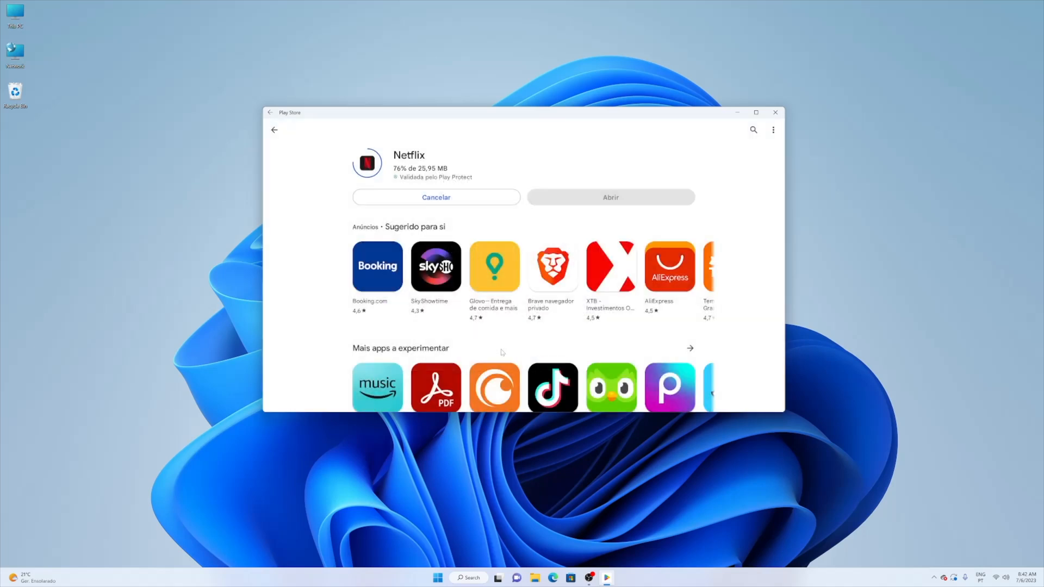
pyautogui.click(438, 578)
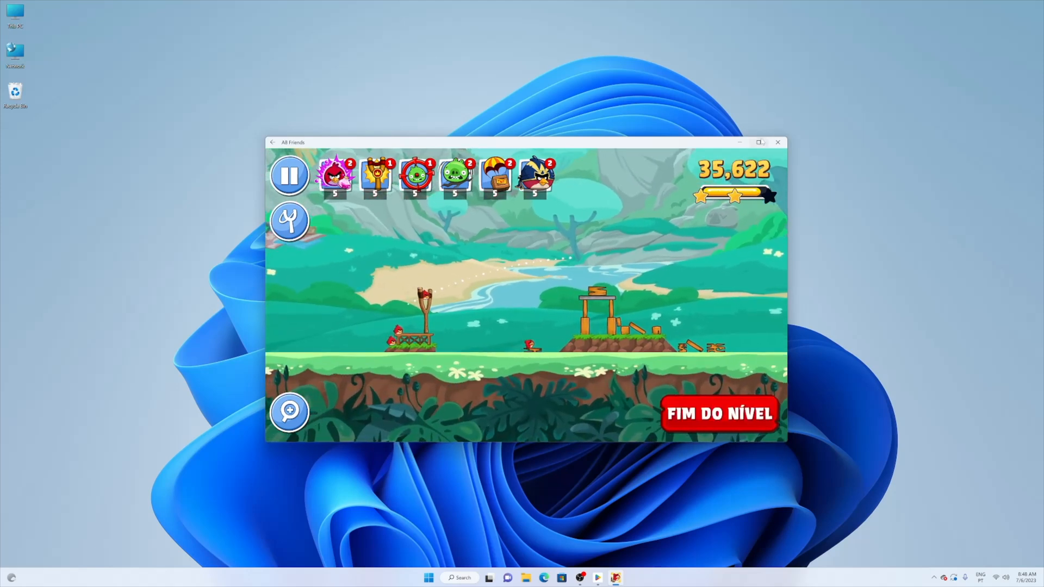
# Finish the Angry Birds Friends level by selecting Fim do Nível
pyautogui.click(759, 141)
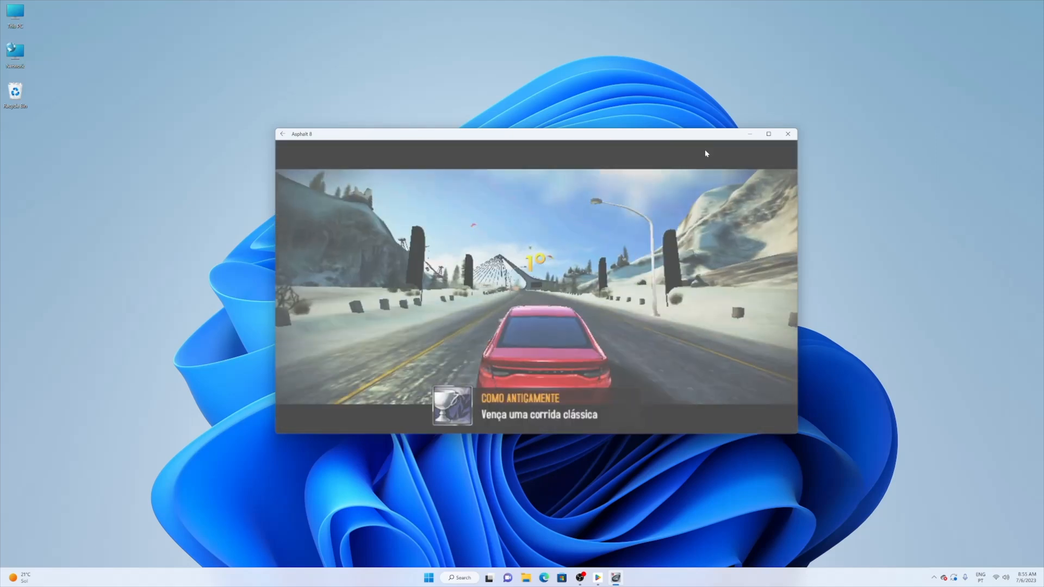
# Start a race in Asphalt 8
pyautogui.click(768, 133)
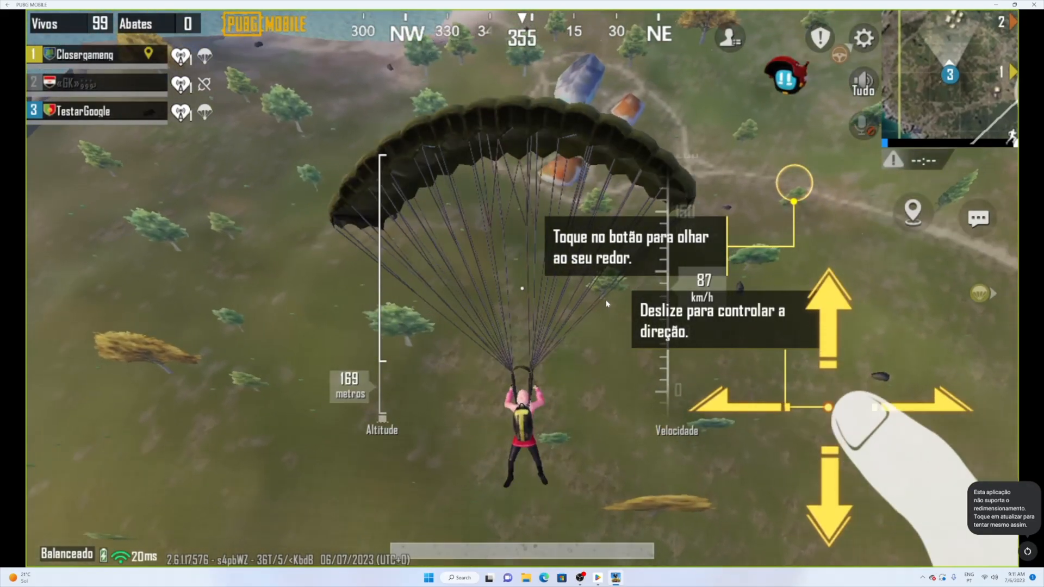
# Steer the PUBG Mobile parachute with the on-screen controls
pyautogui.click(605, 577)
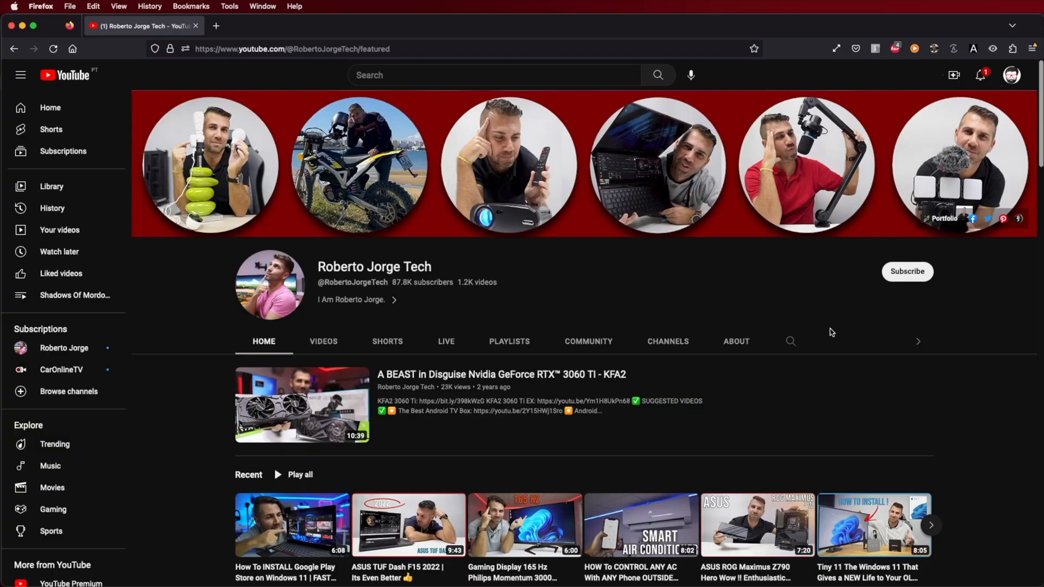
# Subscribe to Roberto Jorge Tech and show its notification bell options
pyautogui.click(907, 272)
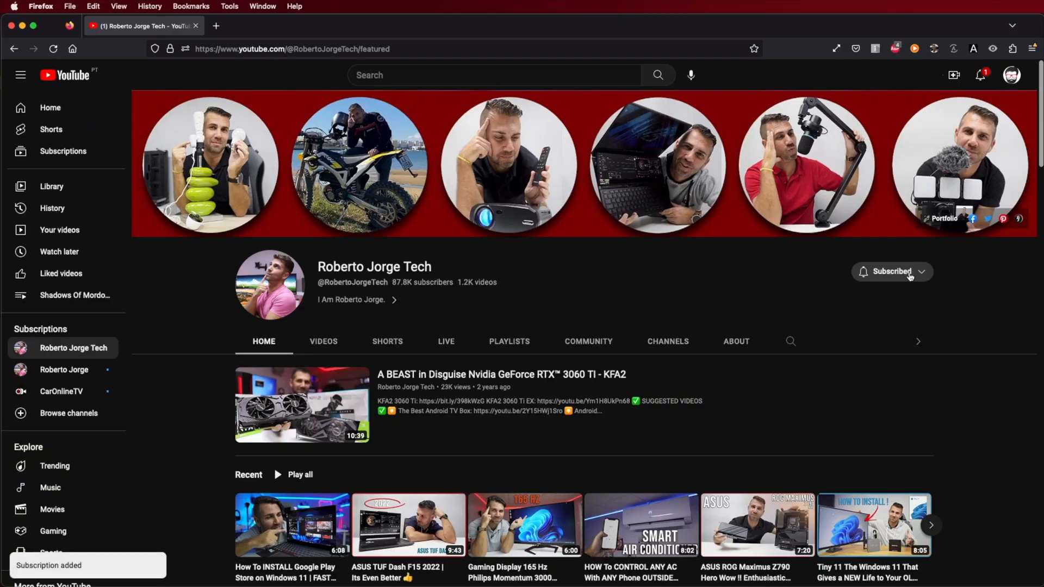
pyautogui.click(890, 272)
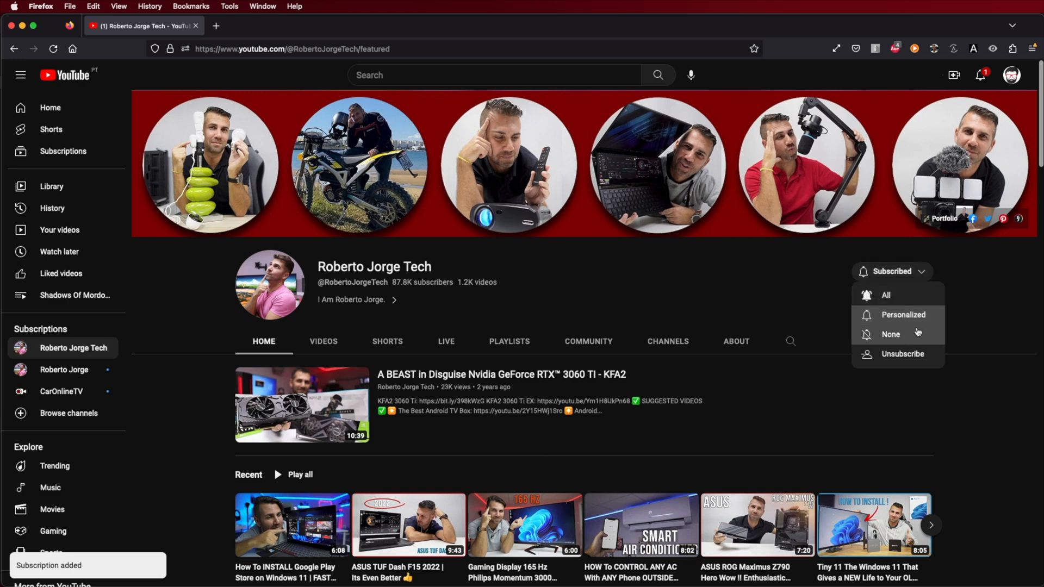